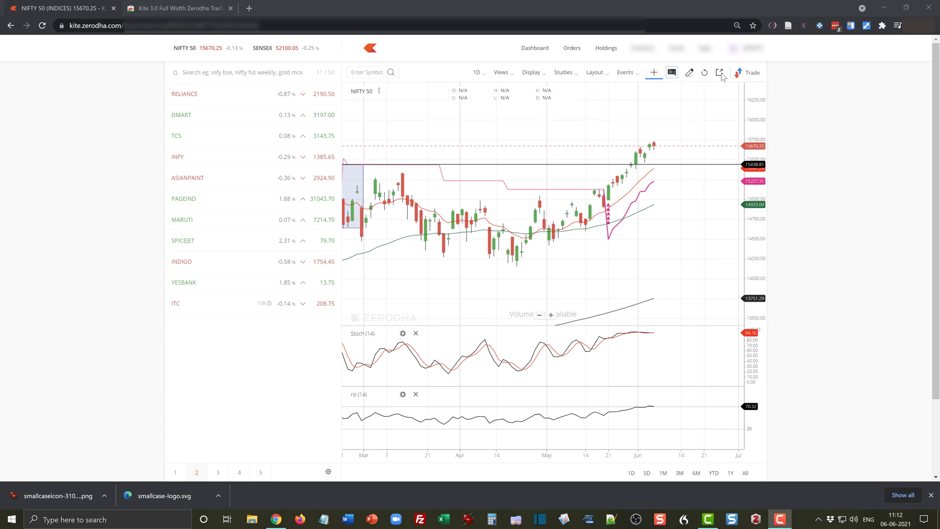
{"action": "mouse_move", "coordinate": [722, 71]}
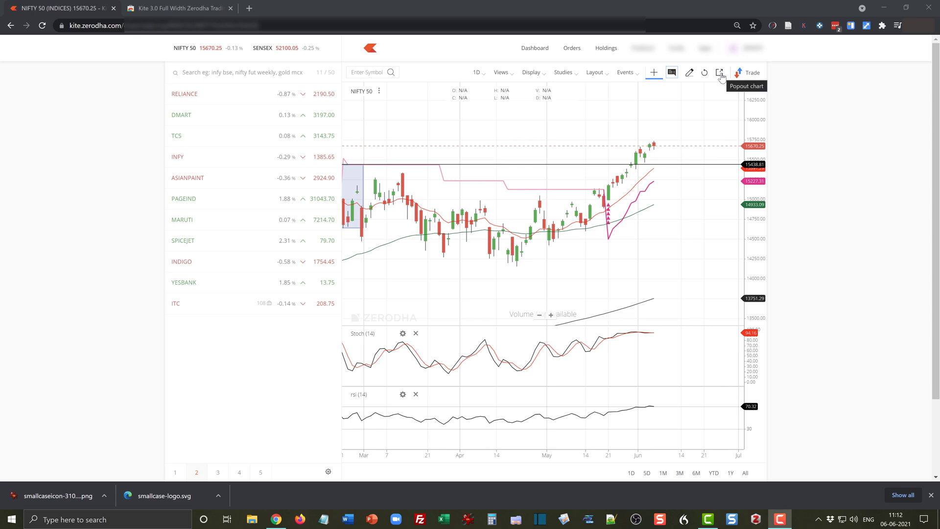
Pop the NIFTY 50 chart out into its own browser tab.
{"action": "left_click", "coordinate": [720, 71]}
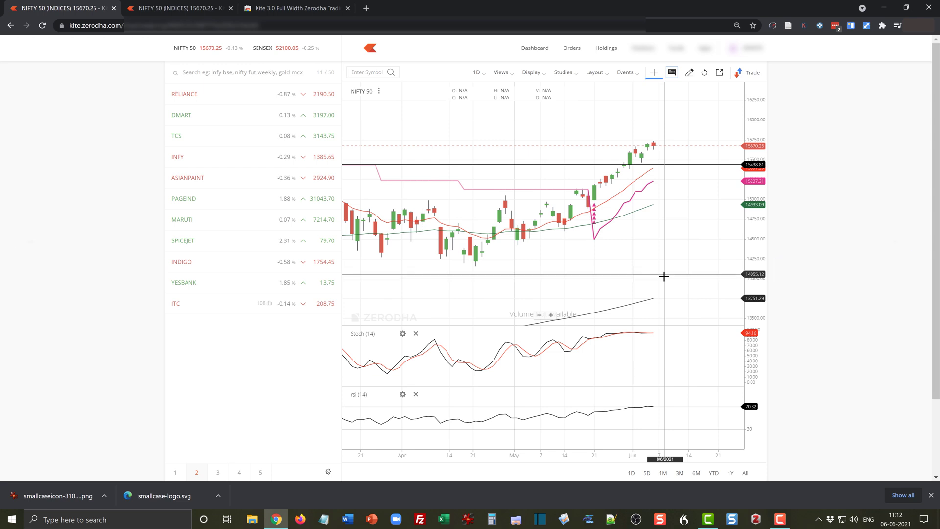
{"action": "mouse_move", "coordinate": [866, 319]}
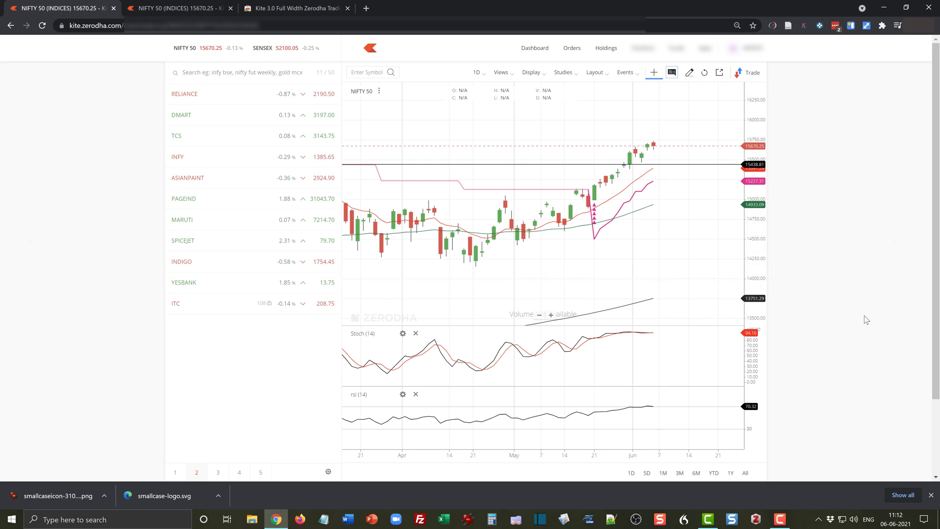
{"action": "mouse_move", "coordinate": [862, 313]}
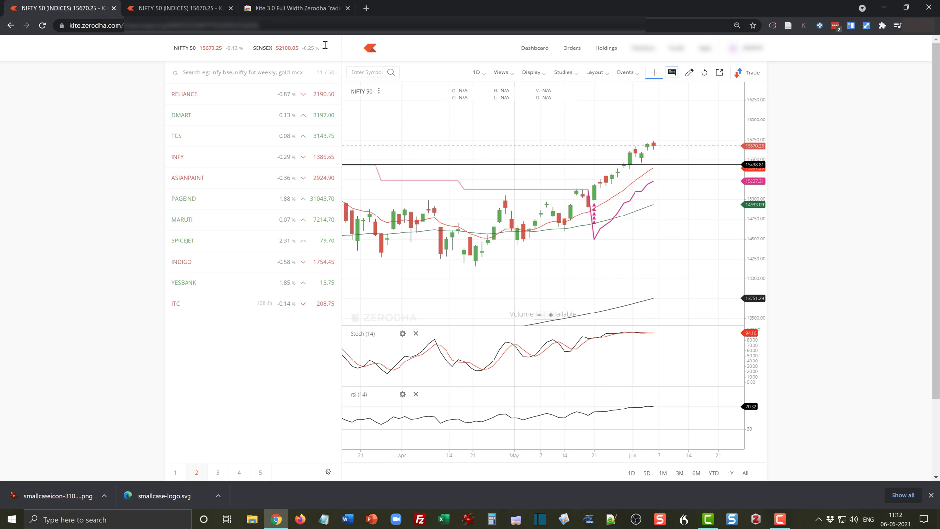
Switch to the Kite 3.0 Full Width extension's Web Store page and choose Add to Chrome.
{"action": "left_click", "coordinate": [293, 8]}
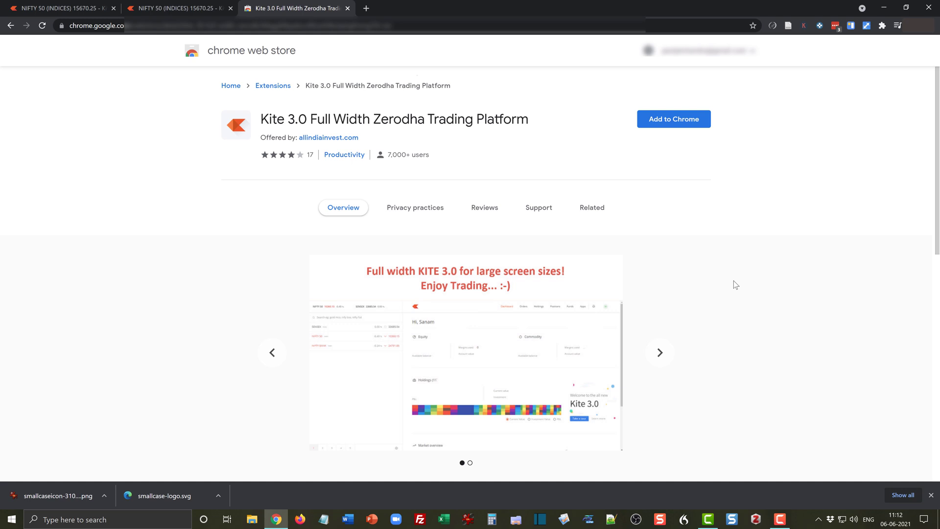
{"action": "left_click", "coordinate": [658, 352]}
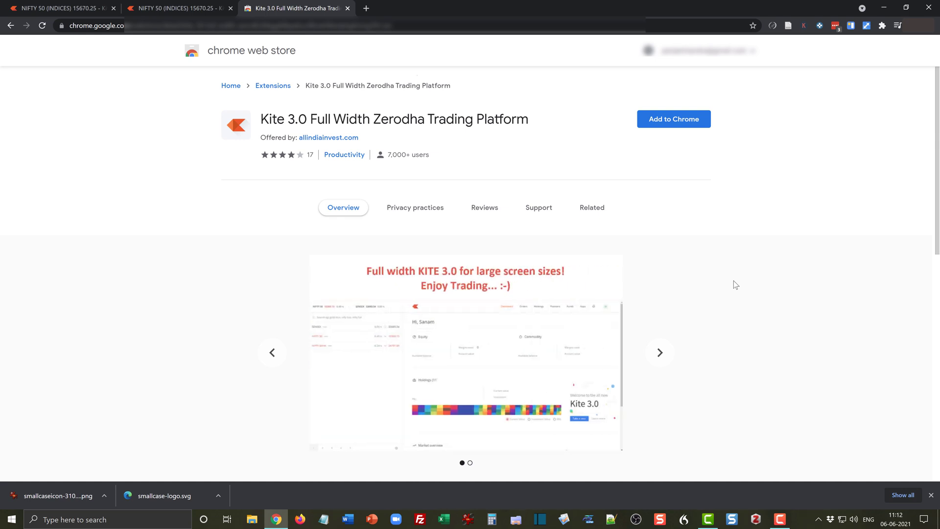
{"action": "left_click", "coordinate": [672, 119]}
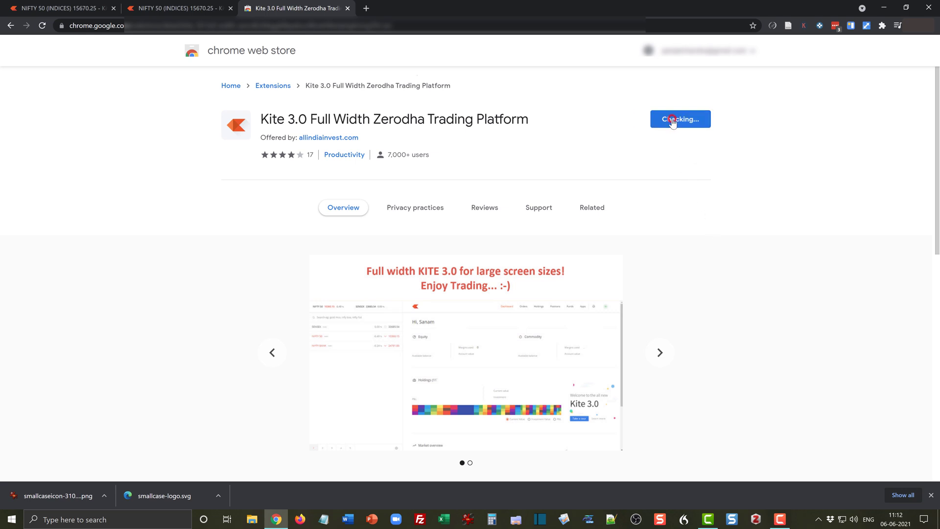
Confirm Add extension so Kite 3.0 Full Width is installed with kite.zerodha.com access.
{"action": "left_click", "coordinate": [680, 119]}
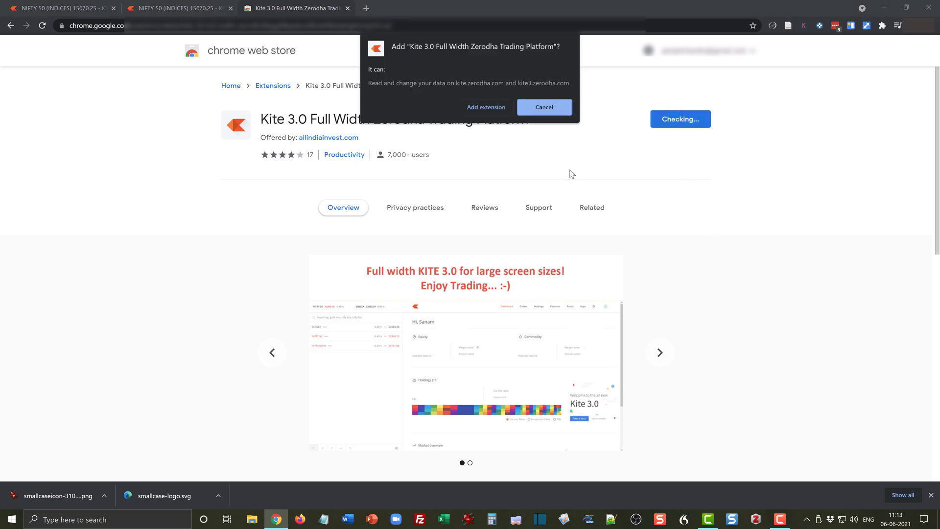
{"action": "left_click", "coordinate": [659, 353]}
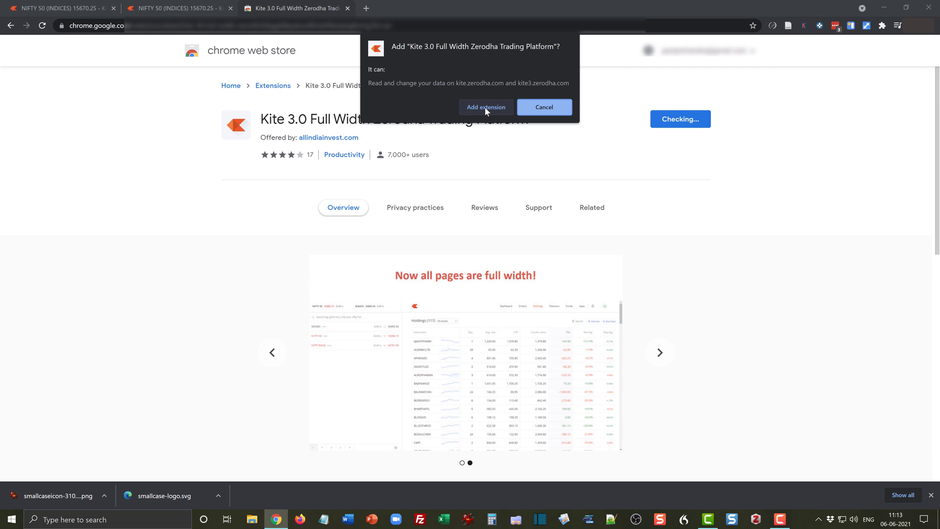
{"action": "left_click", "coordinate": [658, 352]}
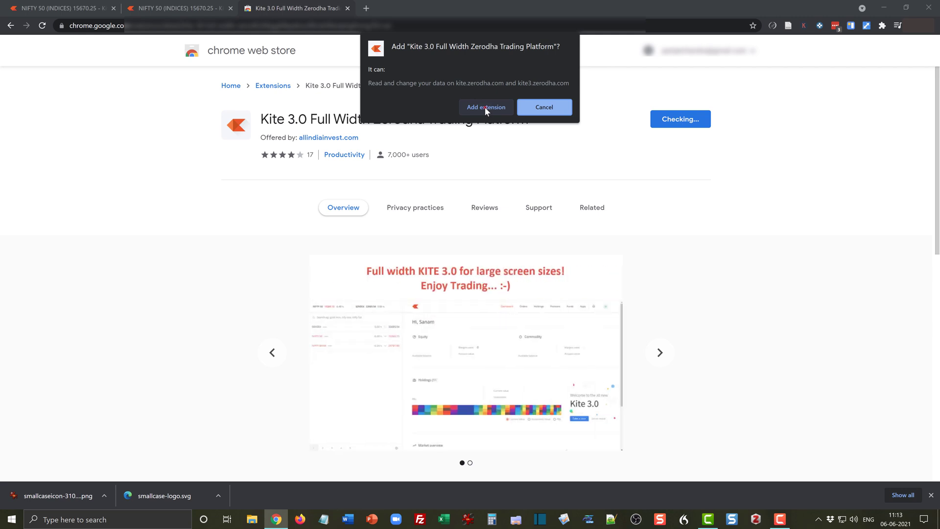
{"action": "left_click", "coordinate": [486, 106]}
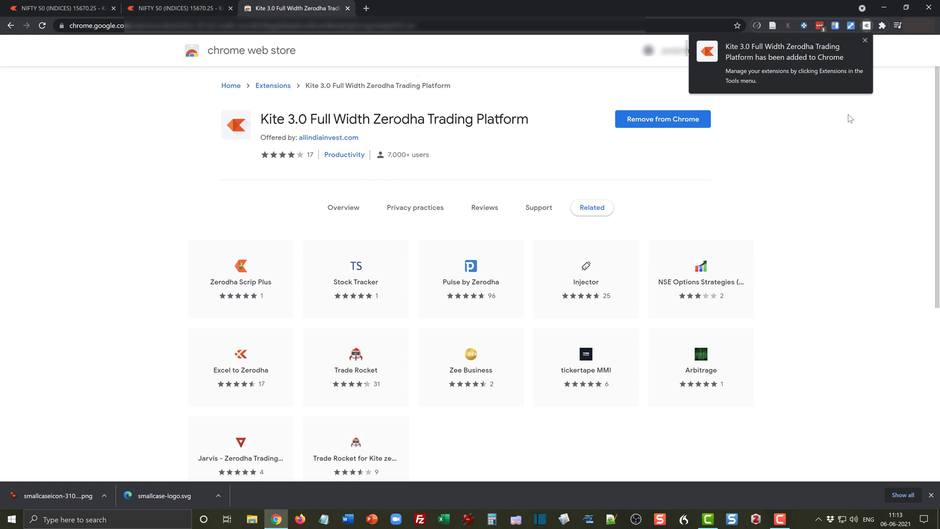
{"action": "mouse_move", "coordinate": [795, 92]}
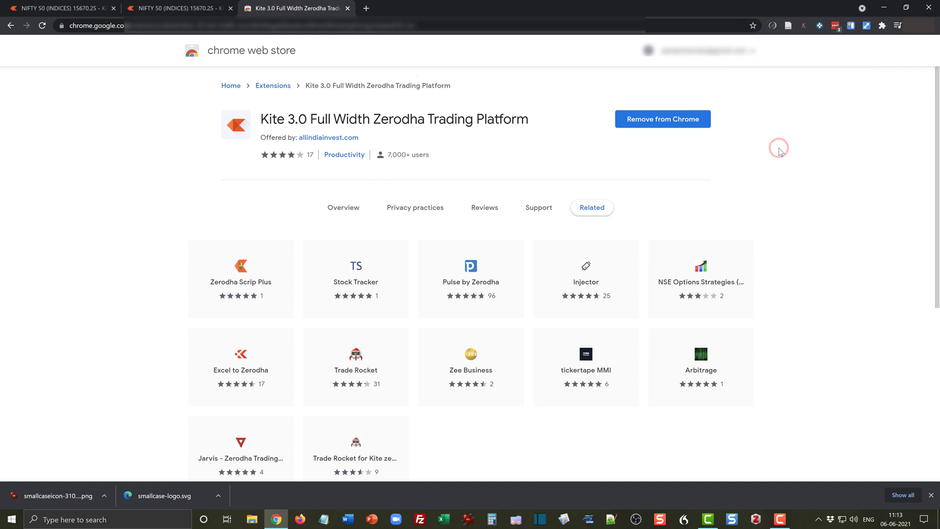
Return to the Kite tab and reload so the dashboard spans the full width.
{"action": "left_click", "coordinate": [56, 8]}
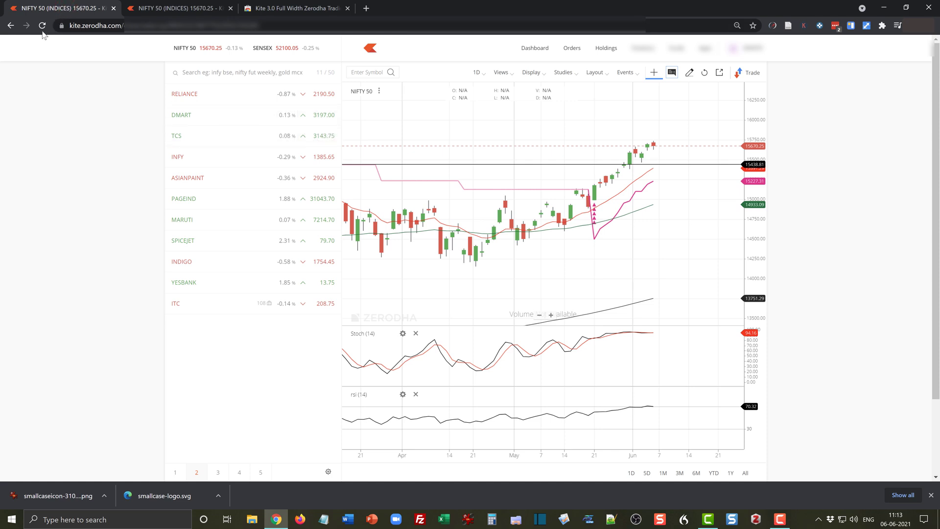
{"action": "mouse_move", "coordinate": [43, 26]}
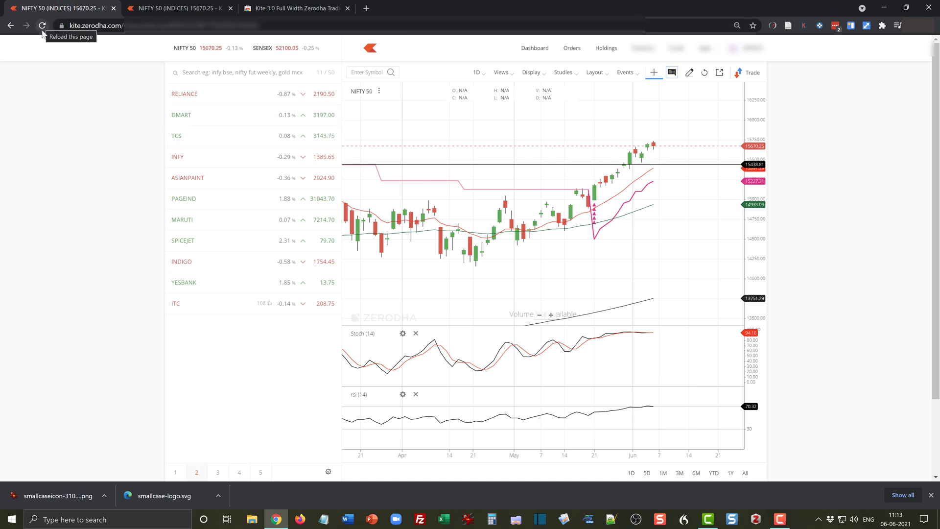
{"action": "left_click", "coordinate": [42, 26]}
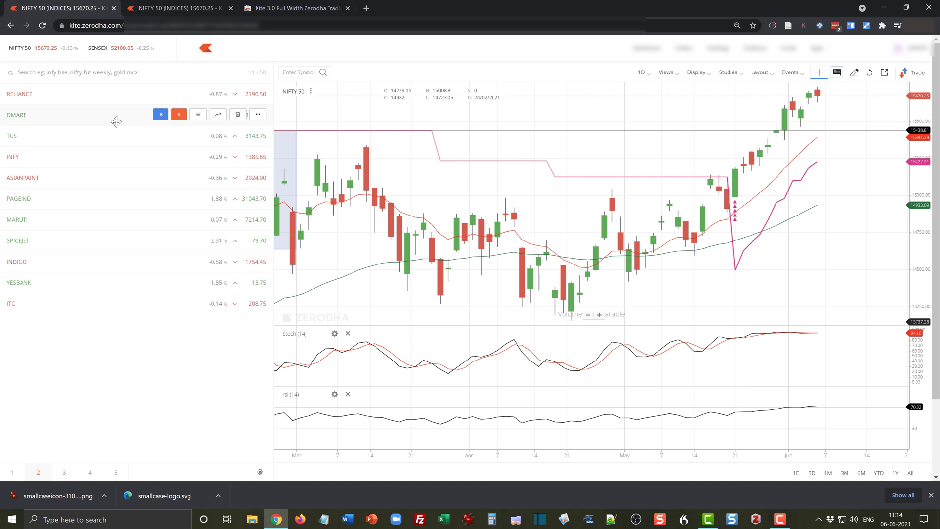
{"action": "mouse_move", "coordinate": [347, 135]}
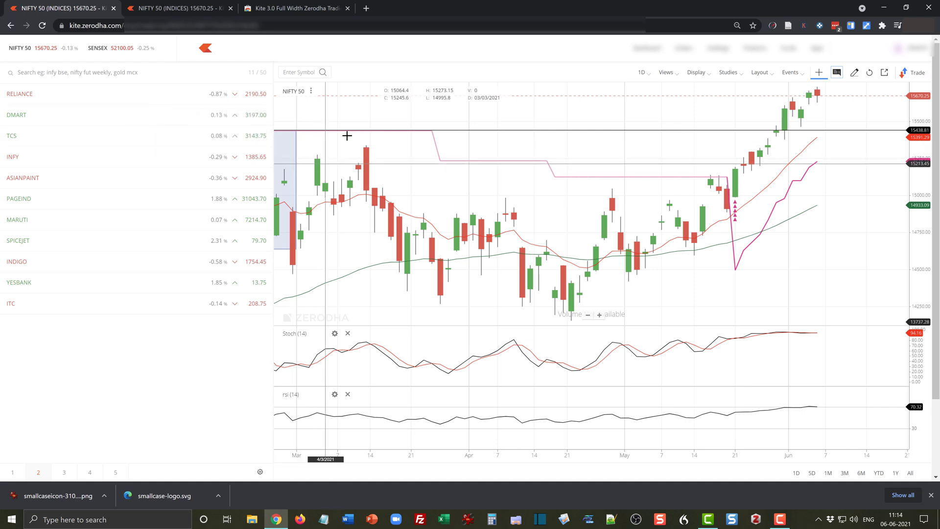
{"action": "mouse_move", "coordinate": [455, 142]}
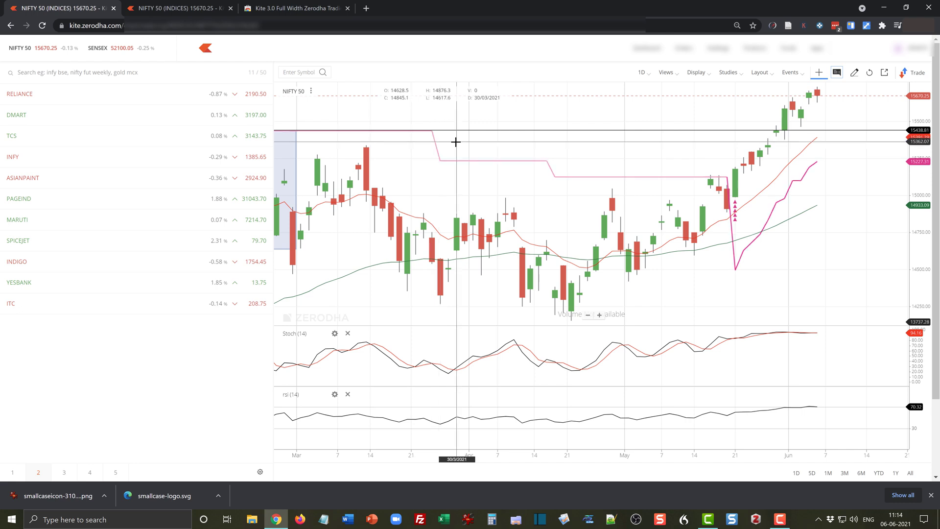